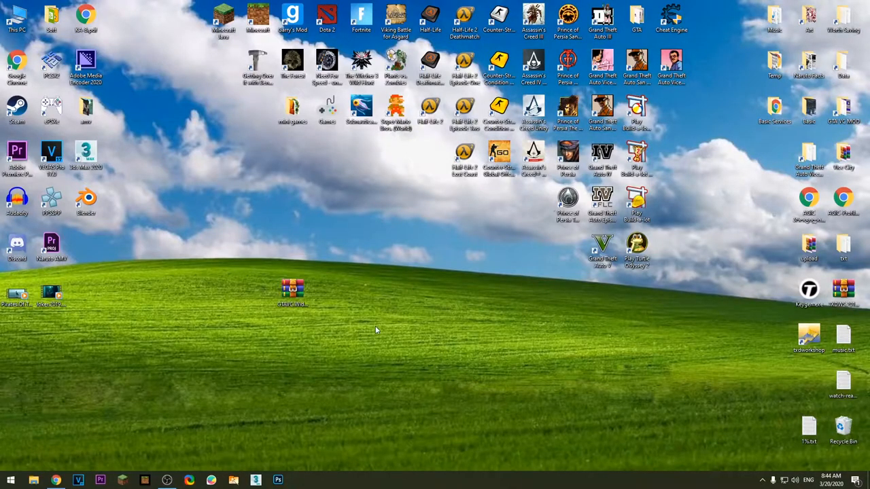
Select the GTAVC.WidescreenFix.zip archive on the desktop
{"action": "left_click", "coordinate": [293, 289]}
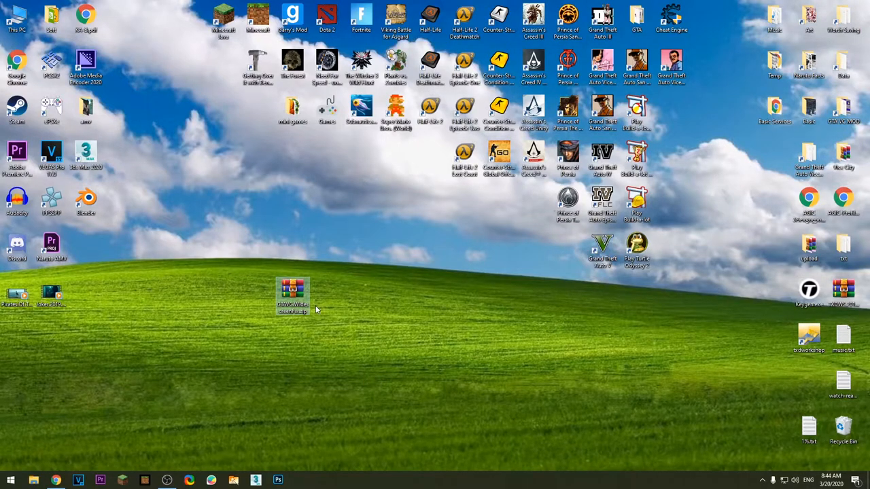
{"action": "mouse_move", "coordinate": [352, 337]}
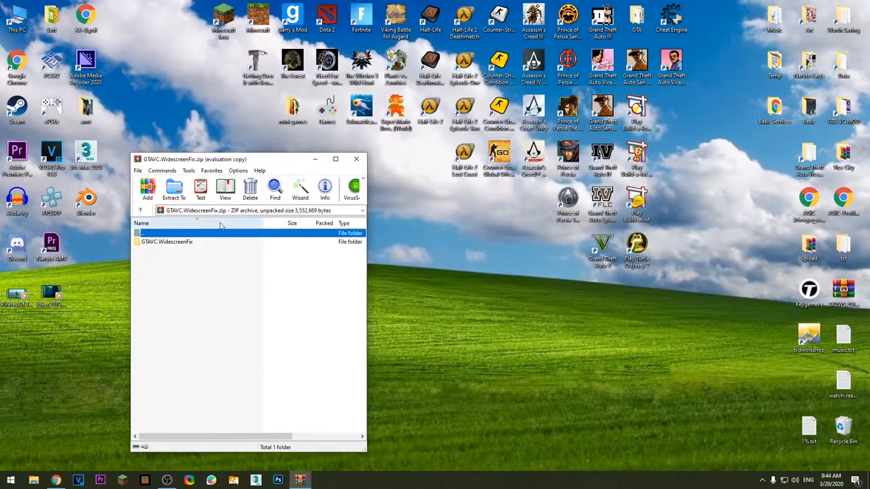
Open the GTAVC.WidescreenFix folder inside the archive in WinRAR
{"action": "double_click", "coordinate": [167, 242]}
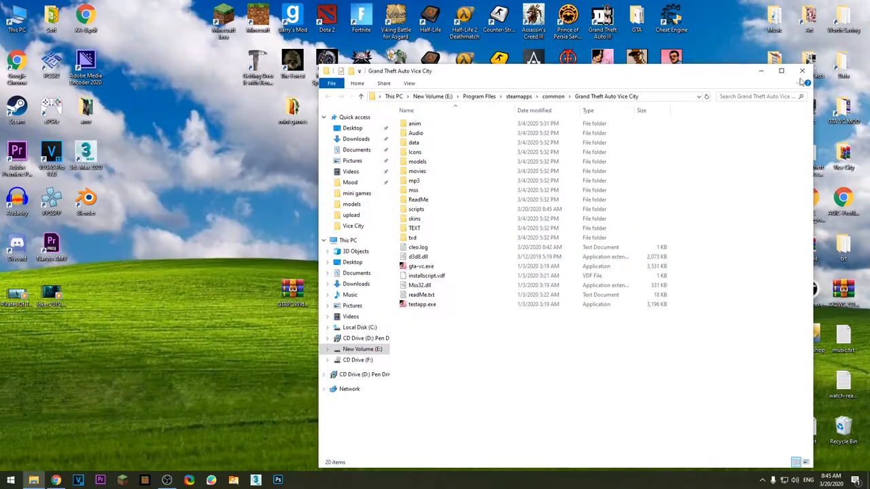
Close the File Explorer window showing the Grand Theft Auto Vice City folder
{"action": "left_click", "coordinate": [802, 70]}
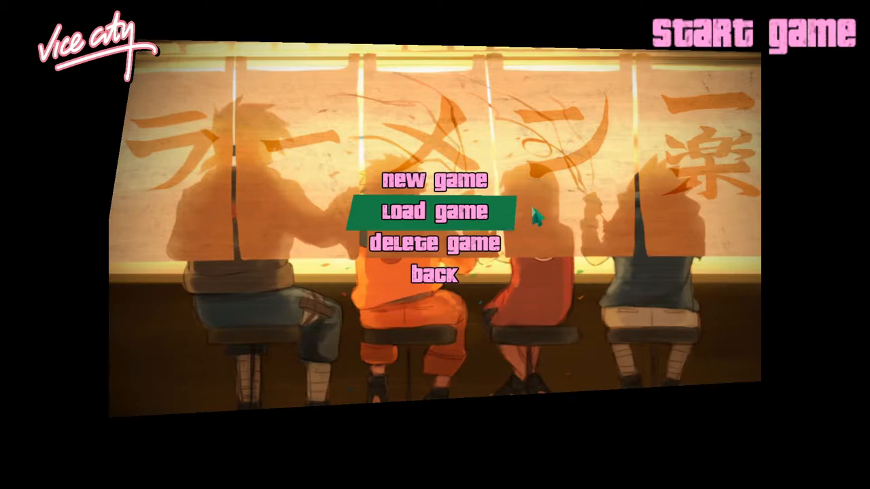
Choose Load Game from the Vice City start menu
{"action": "left_click", "coordinate": [435, 211]}
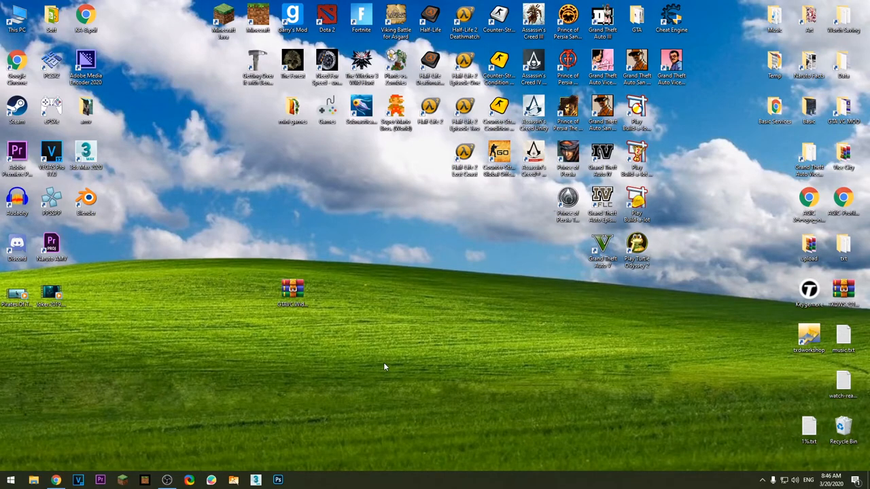
{"action": "mouse_move", "coordinate": [348, 399]}
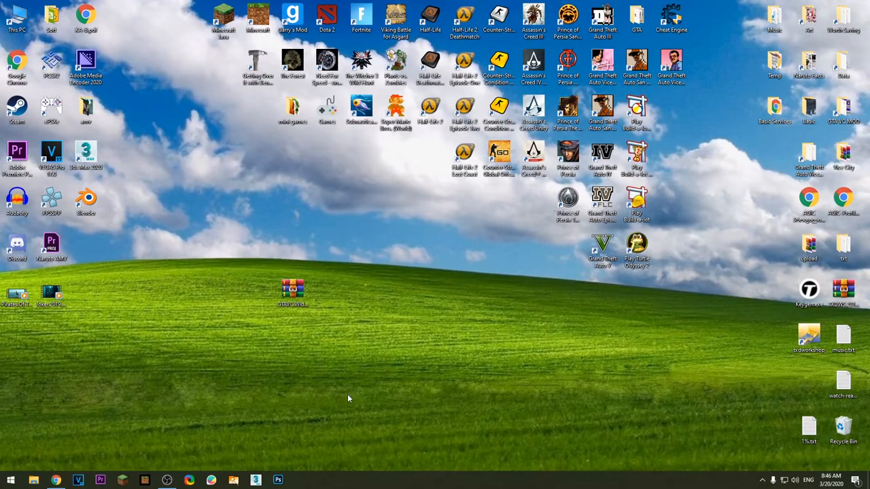